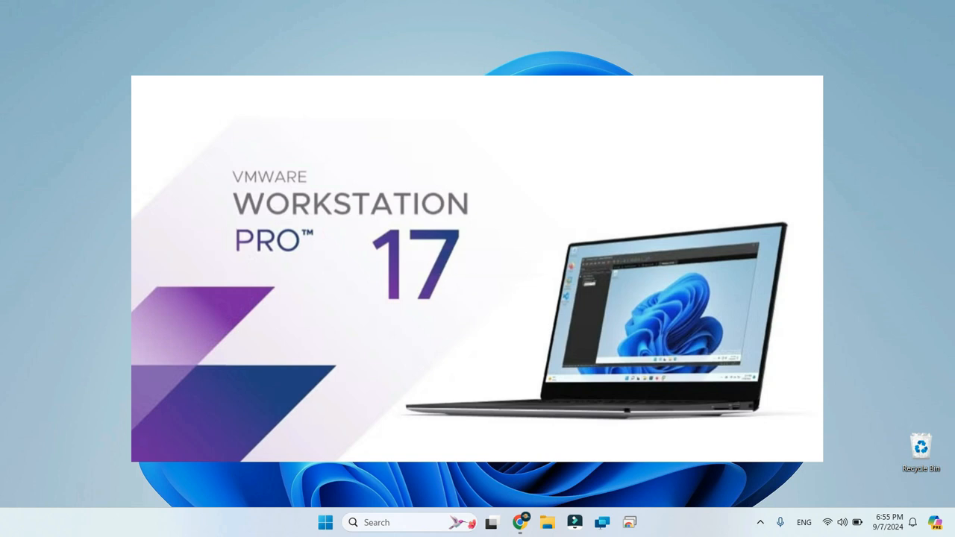
Leave the VMware Workstation Pro 17 splash for a fresh Chrome New Tab page
click(519, 522)
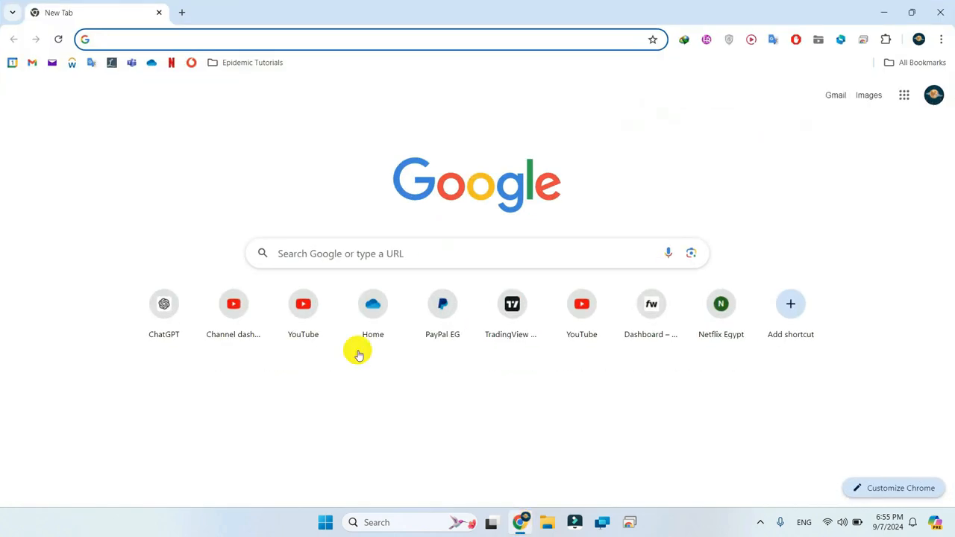
Load the blogs.vmware.com Workstation Pro free-for-personal-use post and reach its download links
text(https://blogs.vmware.com/workstation/2024/05/vmware-workstation-pro-now-available-free-for-personal-use.html)
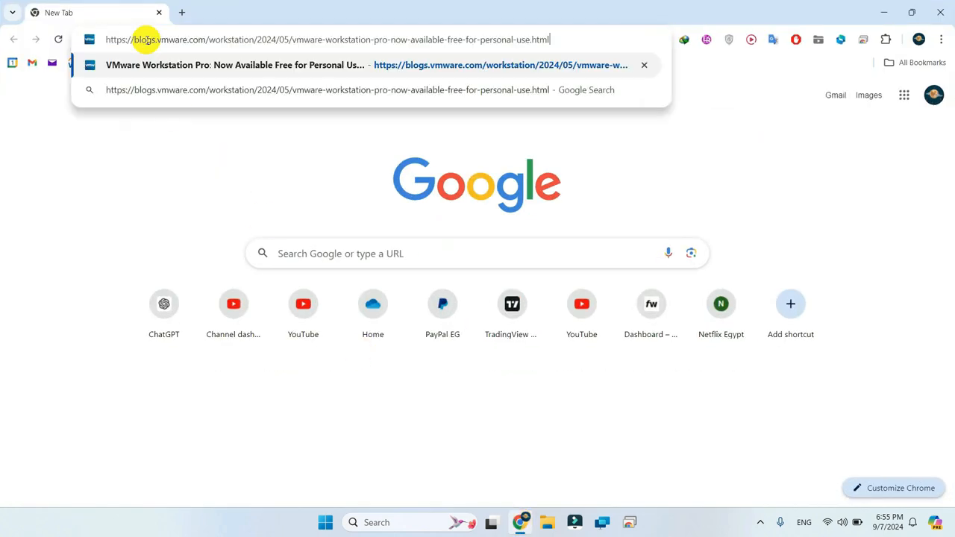
mouse_move(479, 39)
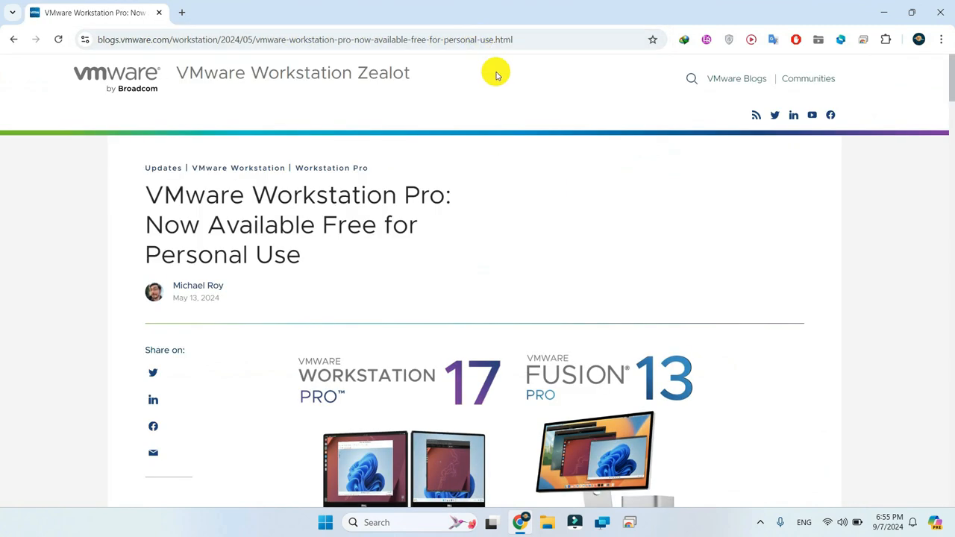
scroll(down, 3)
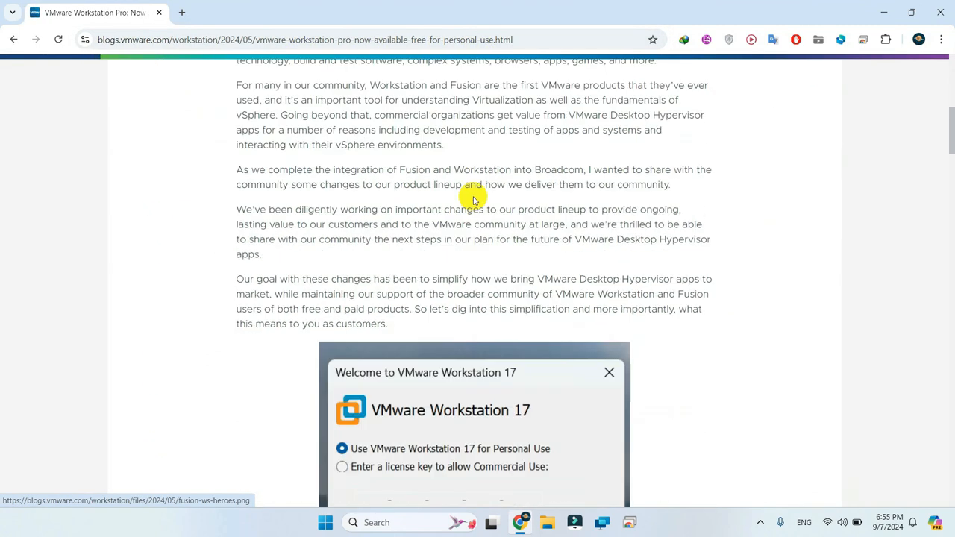
scroll(down, 3)
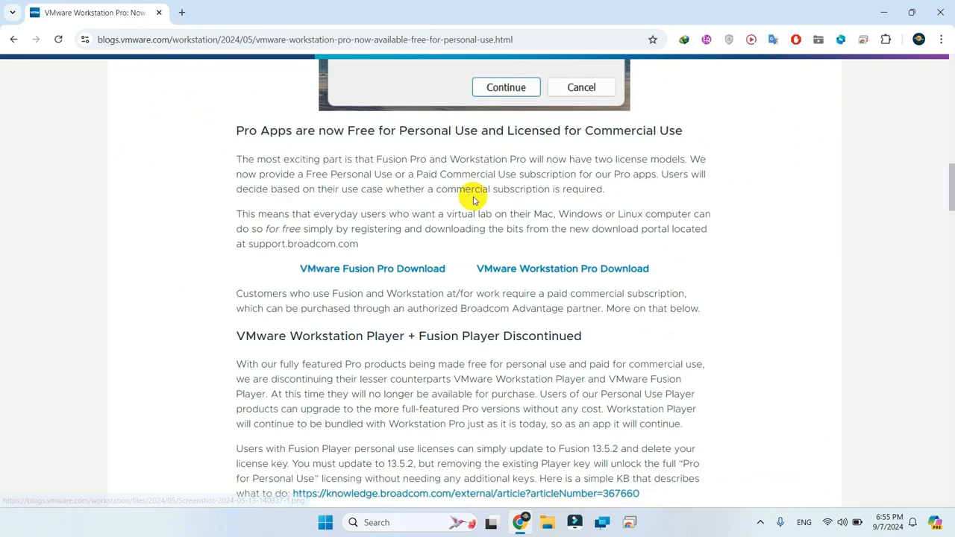
mouse_move(597, 268)
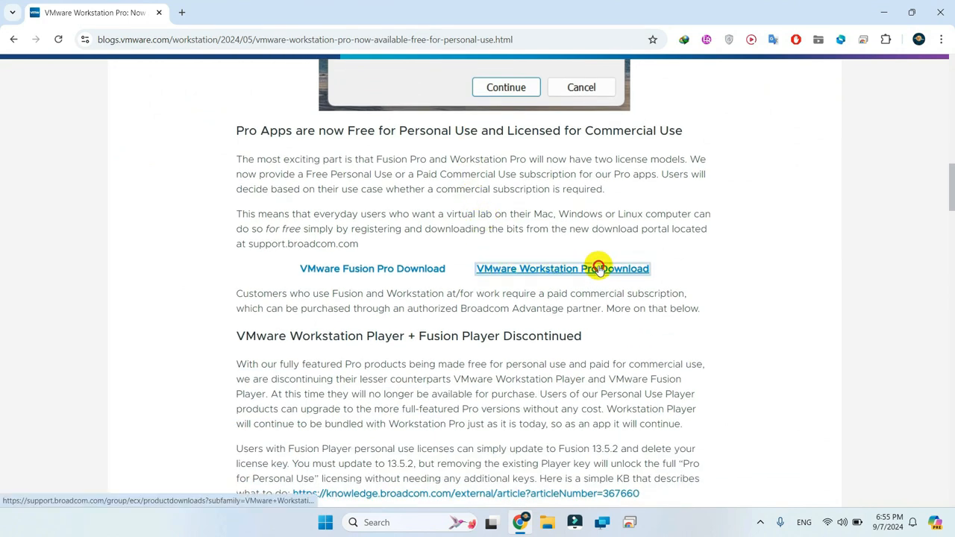
Follow the Workstation Pro download link and sign in with the Broadcom username and password
click(561, 269)
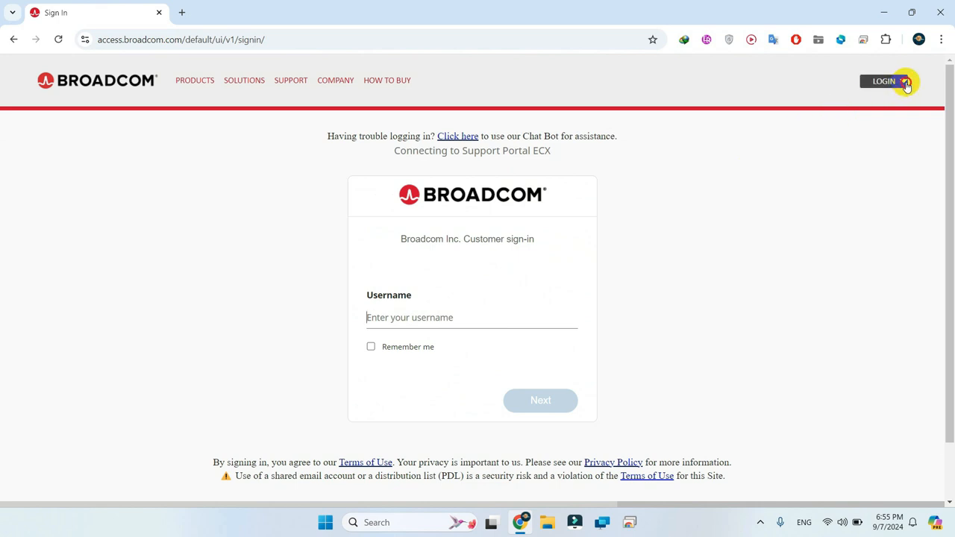
click(886, 80)
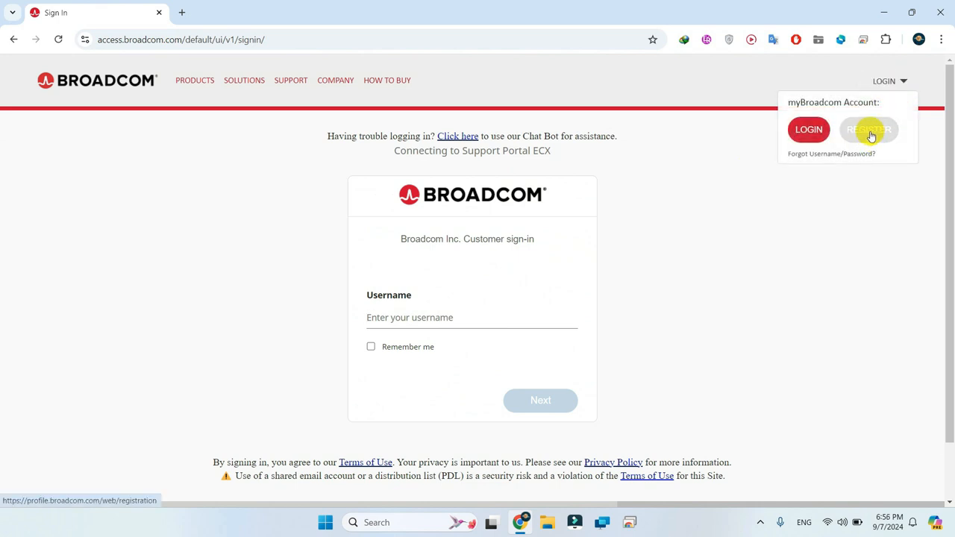
click(471, 316)
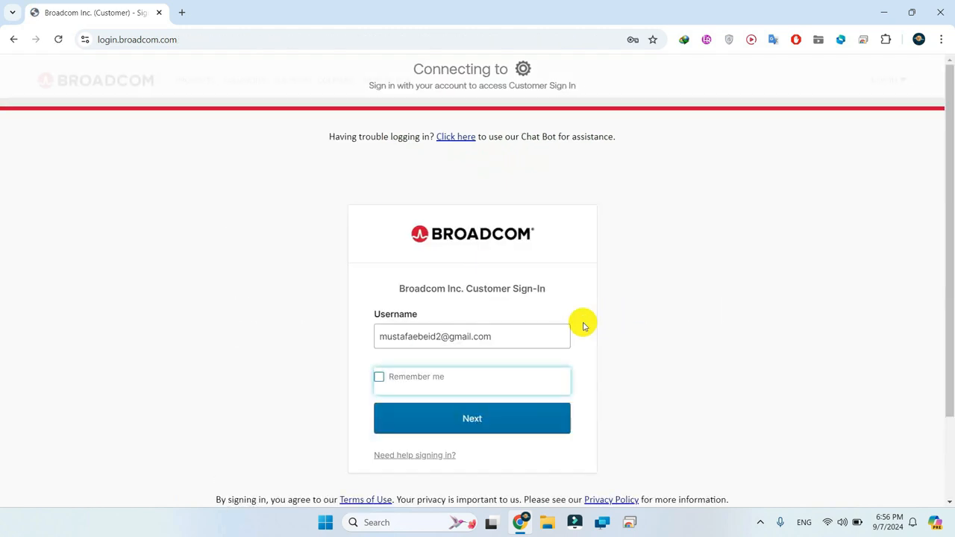
click(471, 418)
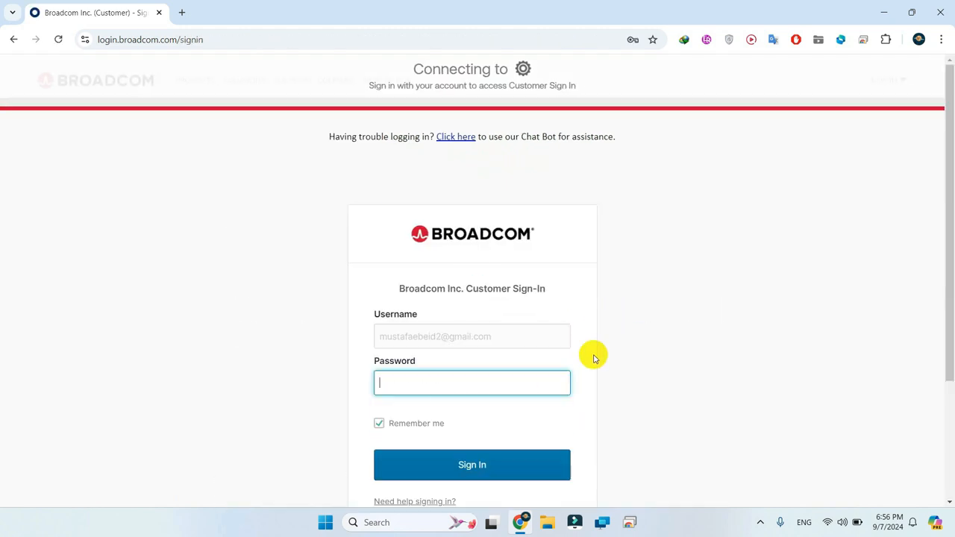
click(471, 465)
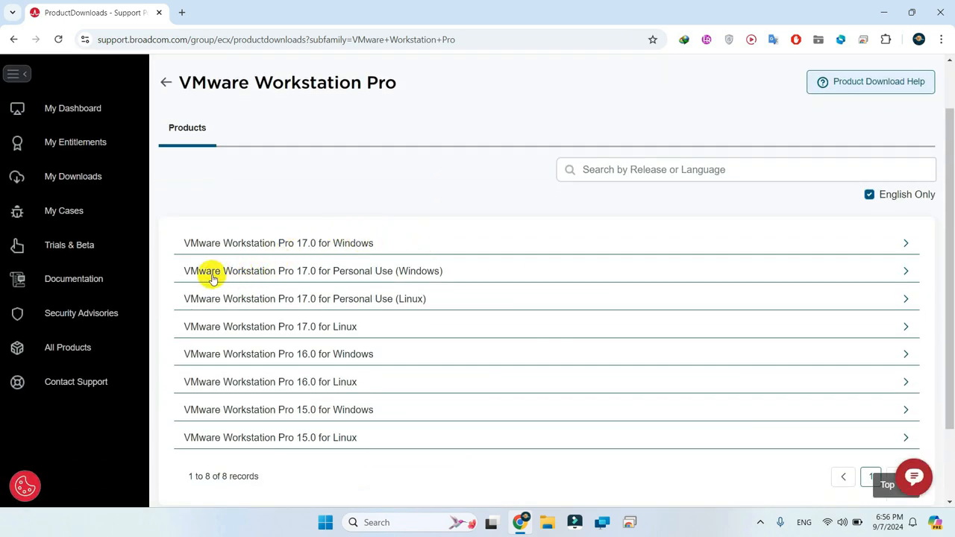
mouse_move(414, 273)
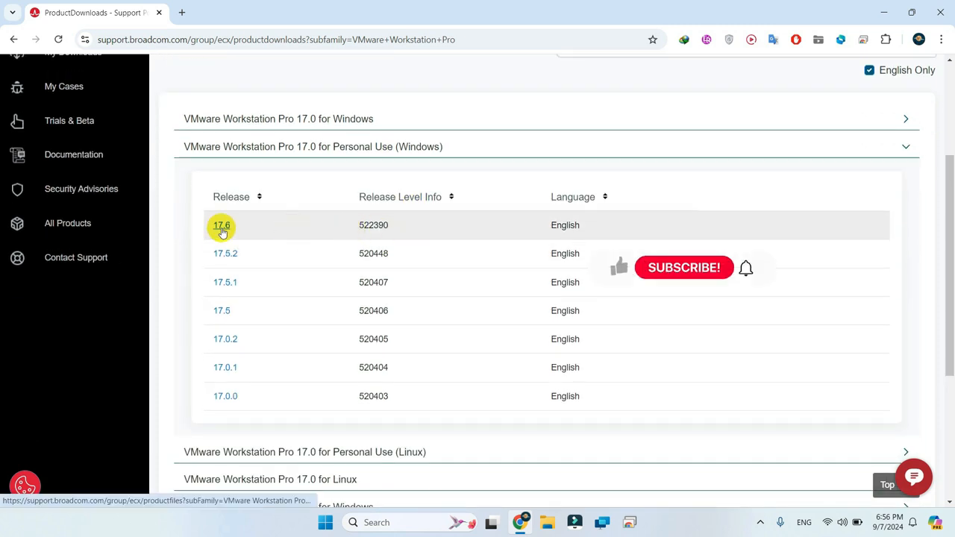
Show the file list for Workstation Pro 17.6 for Personal Use (Windows)
click(221, 224)
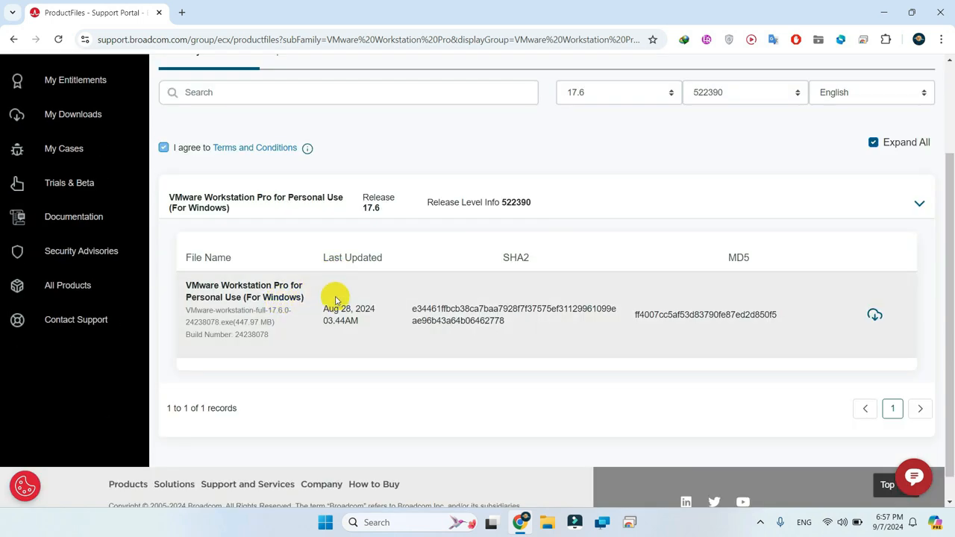
mouse_move(731, 325)
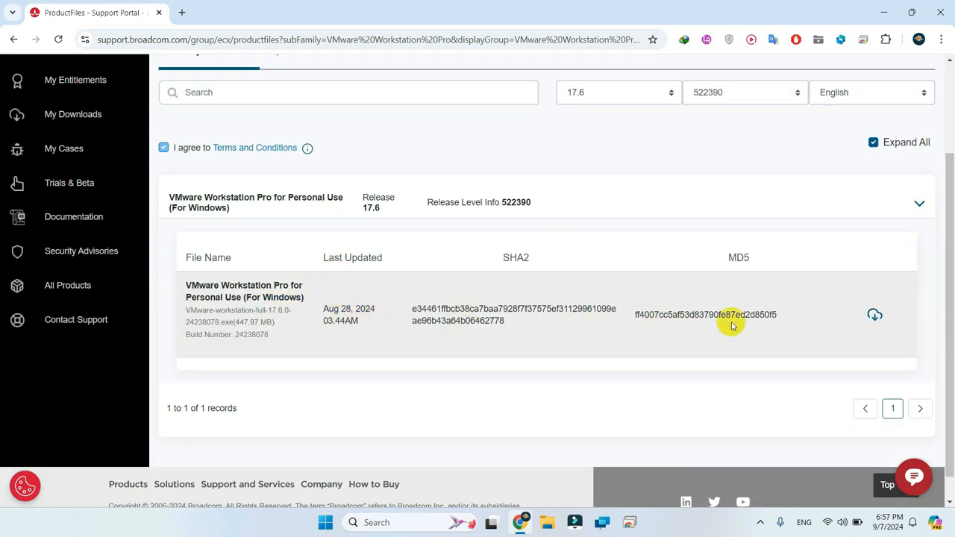
Download the 17.6 installer via IDM into a new Downloads\Programs folder and show it in Explorer
click(875, 315)
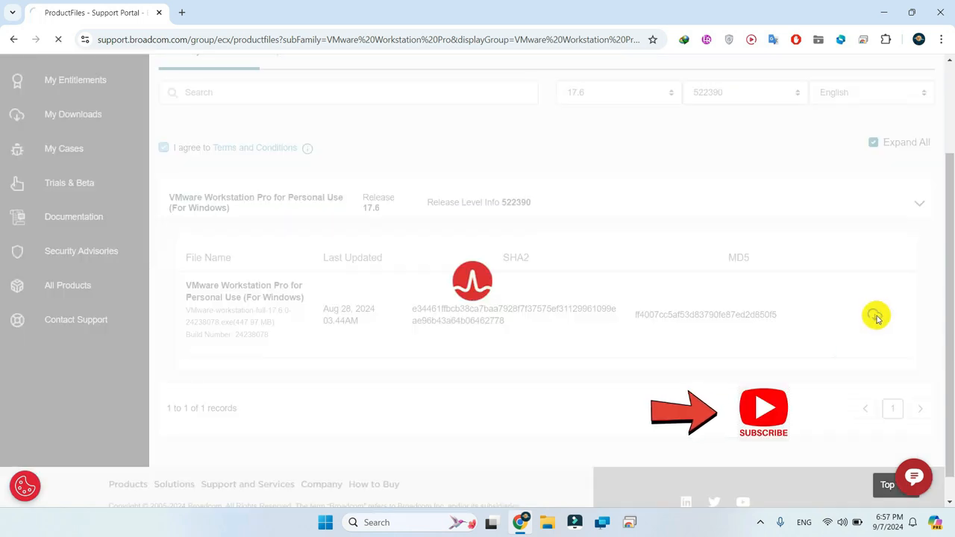
click(874, 315)
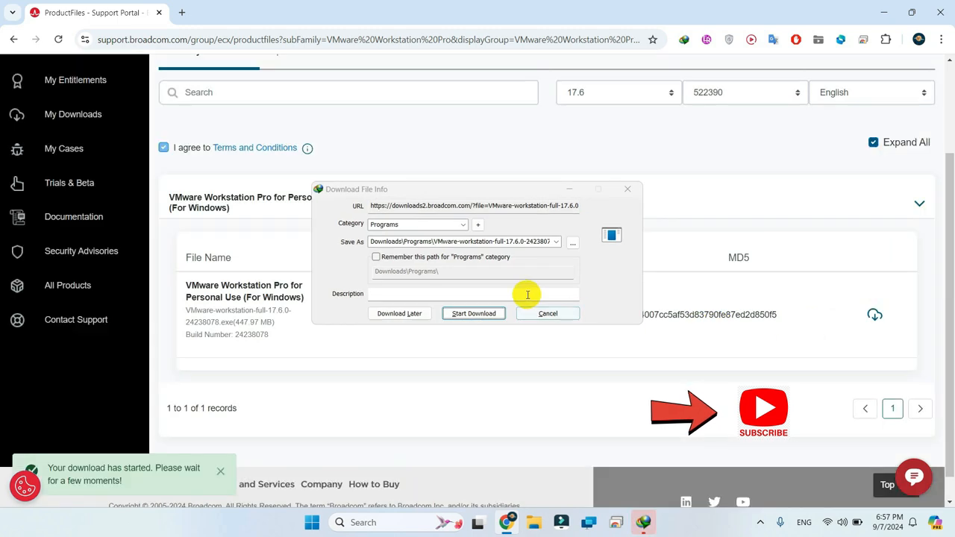
click(473, 313)
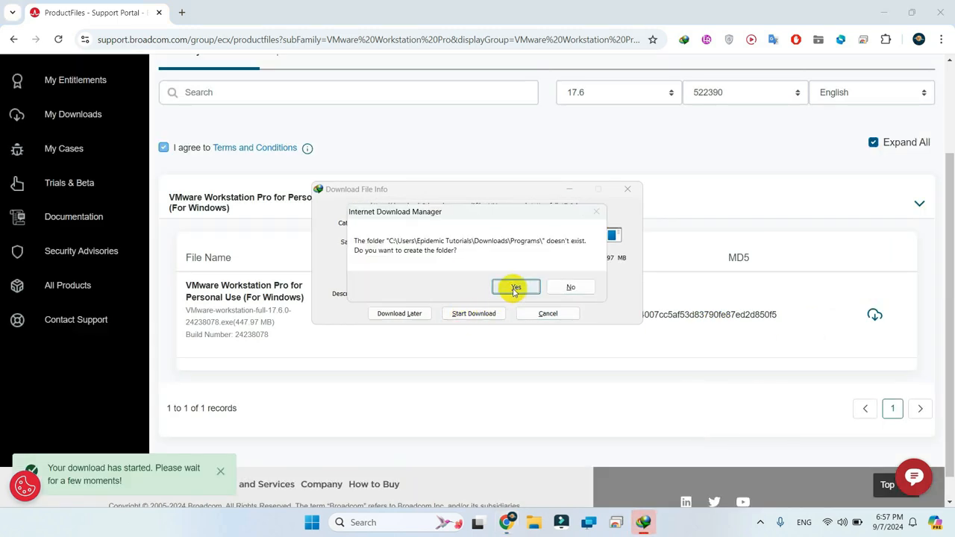
click(516, 286)
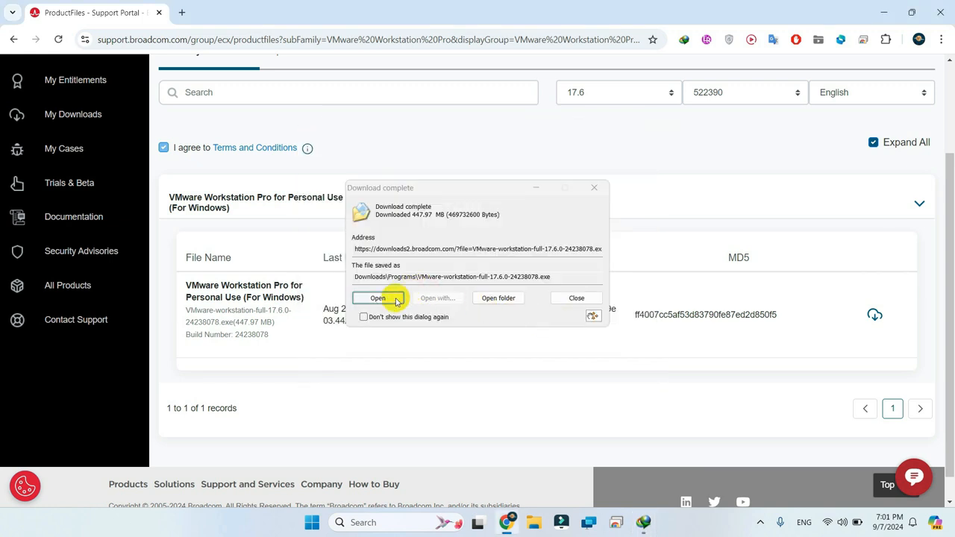
click(498, 299)
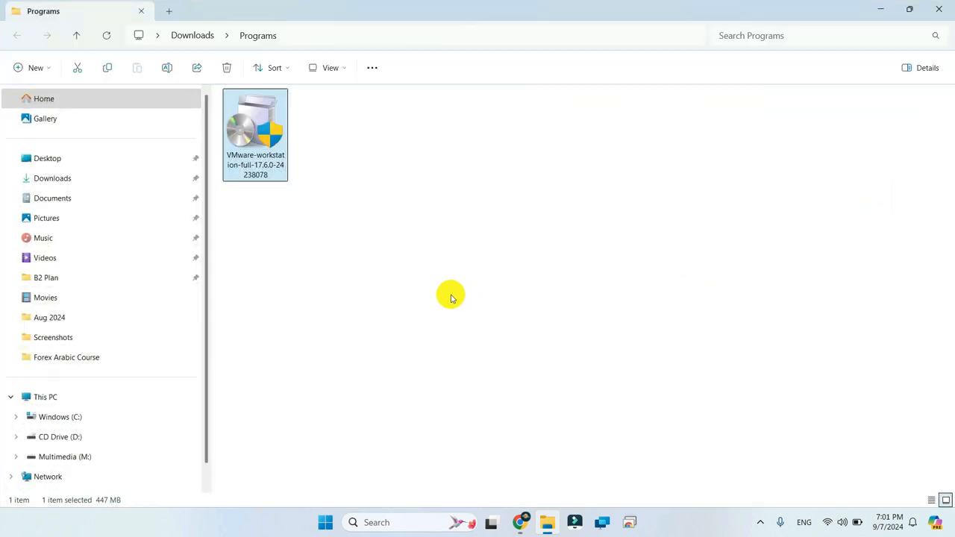
mouse_move(260, 135)
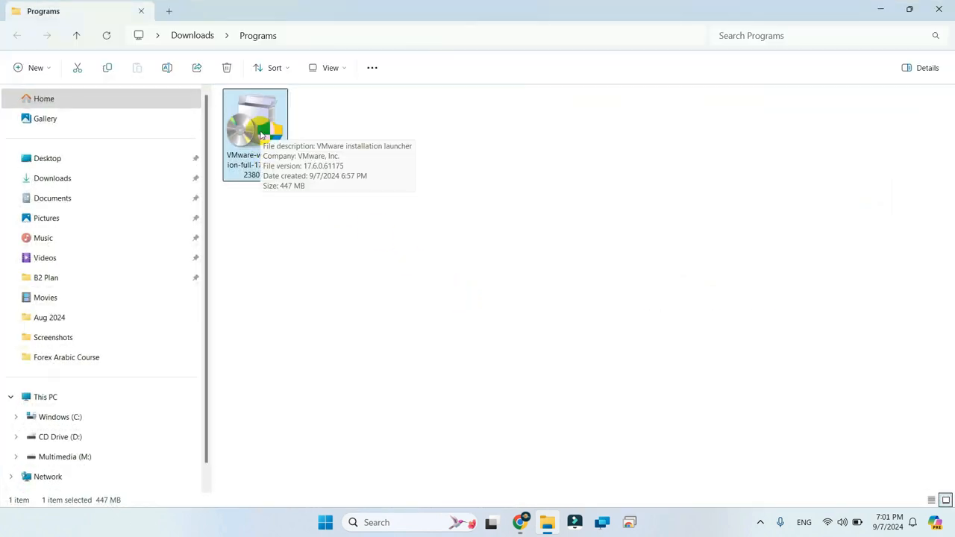
Run the VMware-workstation-full-17.6.0 installer to reach the Setup Wizard welcome page
double_click(255, 122)
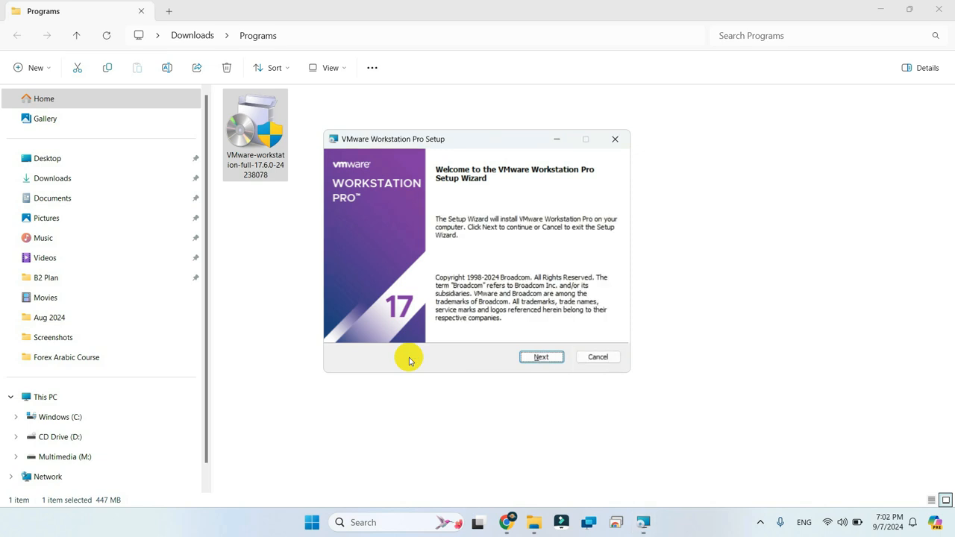
Advance to the license agreement and accept its terms
click(540, 357)
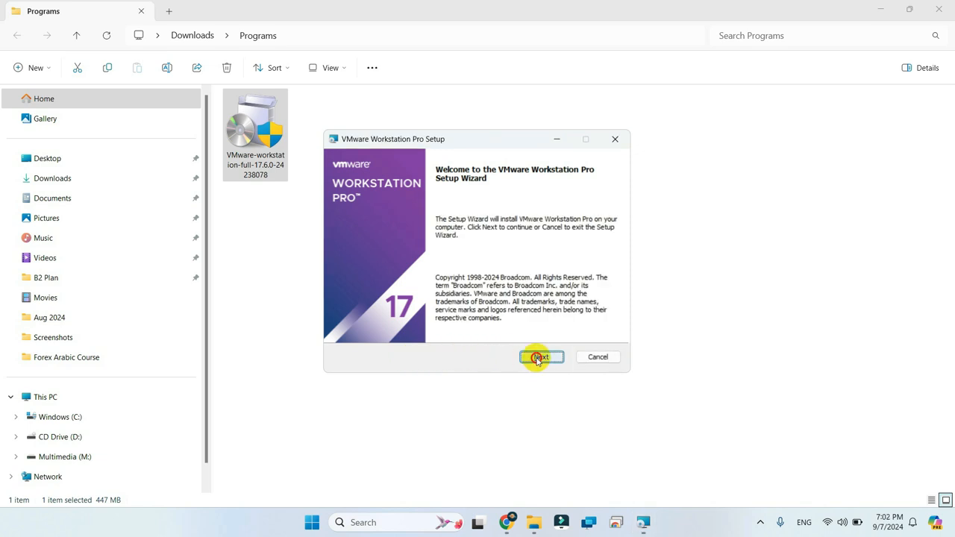
click(540, 356)
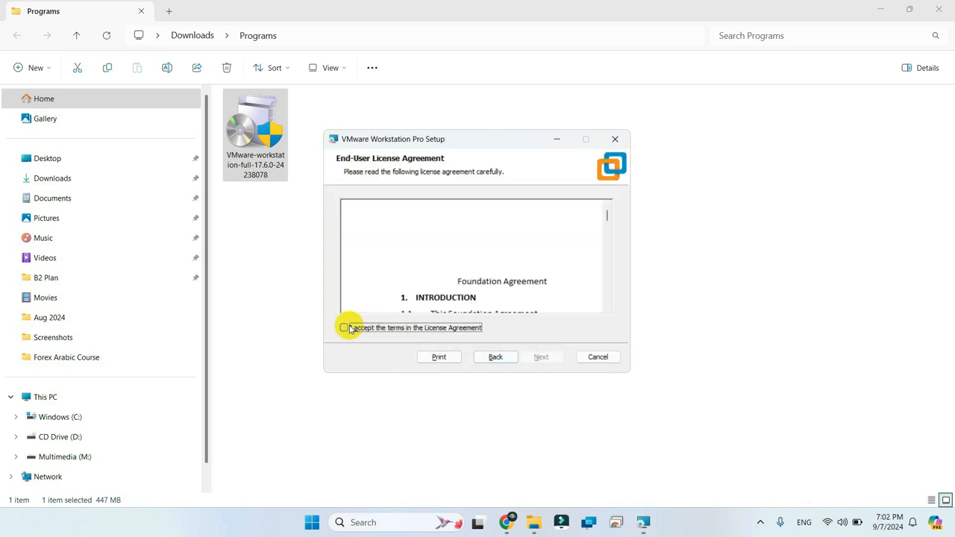
click(343, 329)
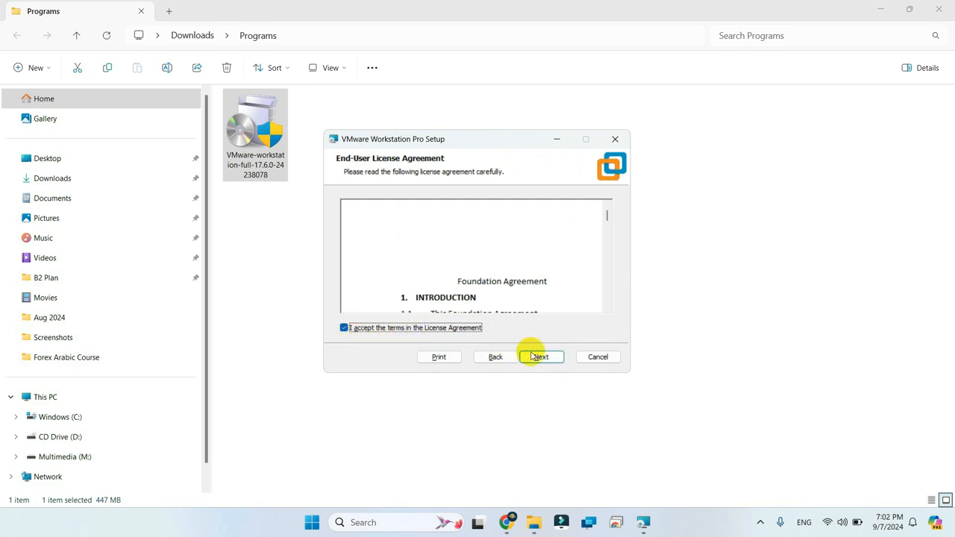
click(540, 356)
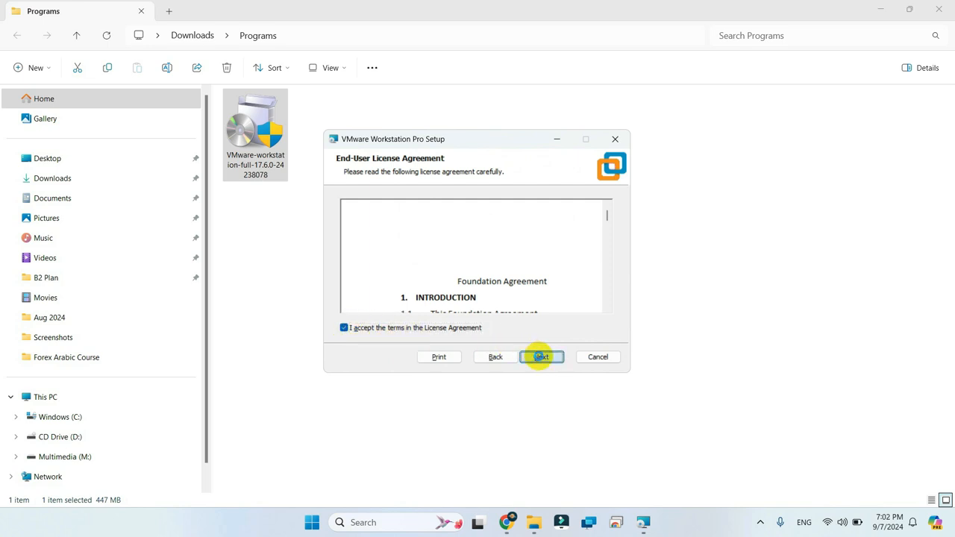
Keep the default install location, user experience settings and shortcuts, then install
click(539, 356)
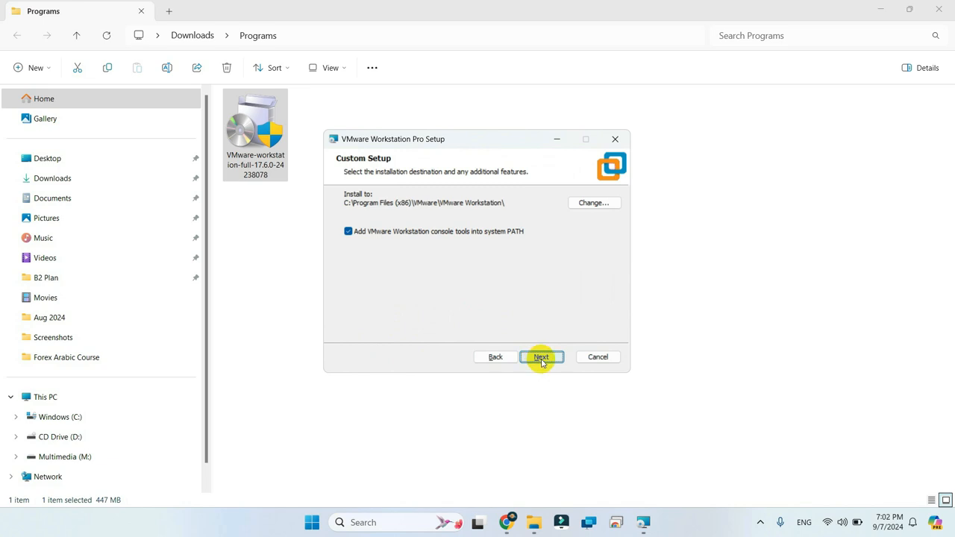
click(540, 357)
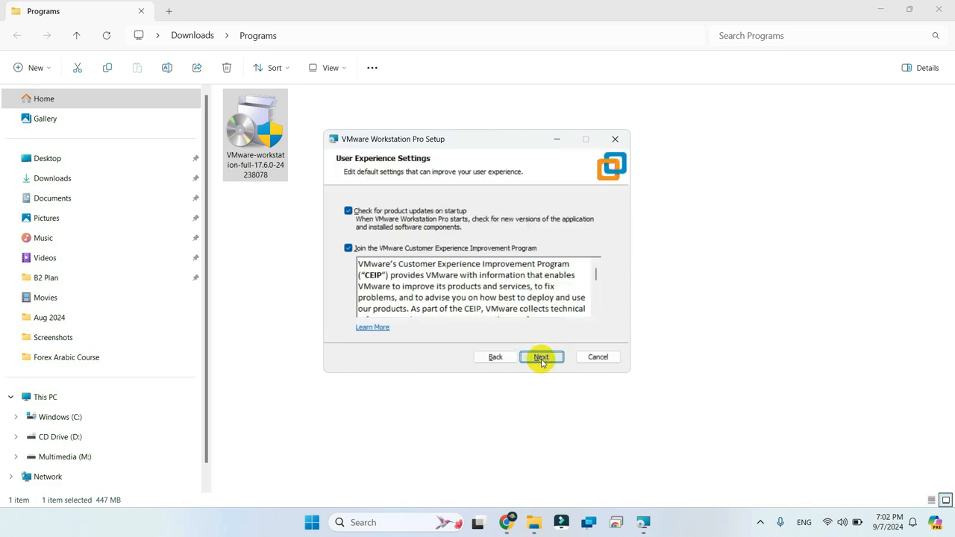
click(543, 357)
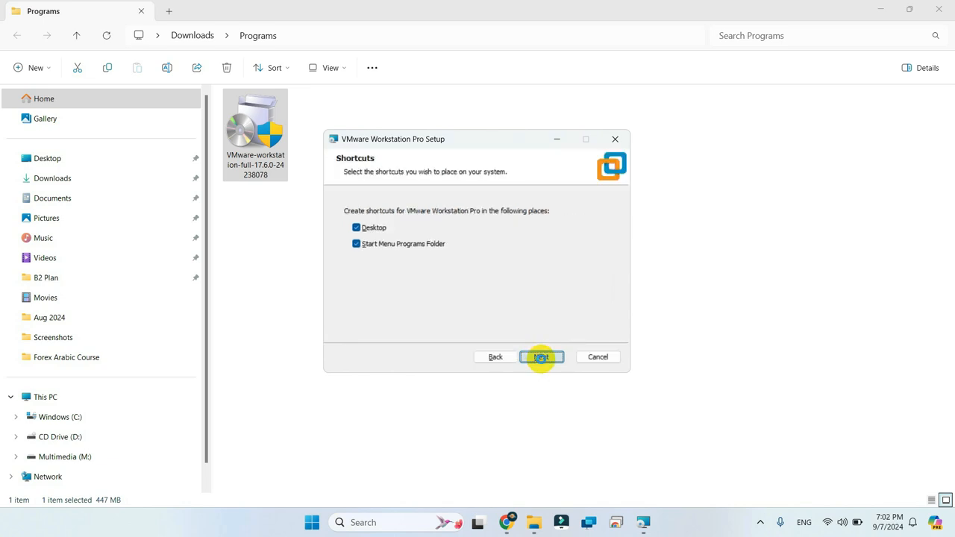
click(543, 357)
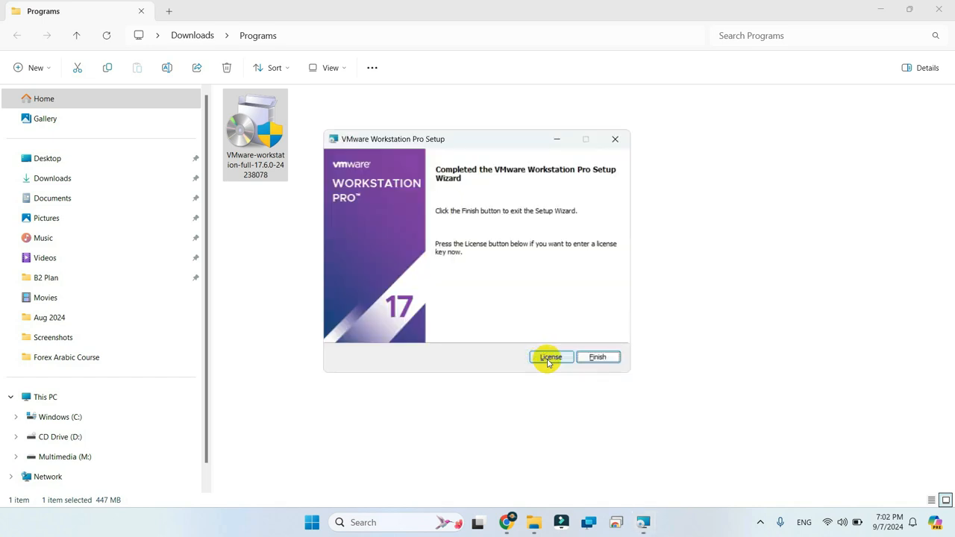
mouse_move(514, 197)
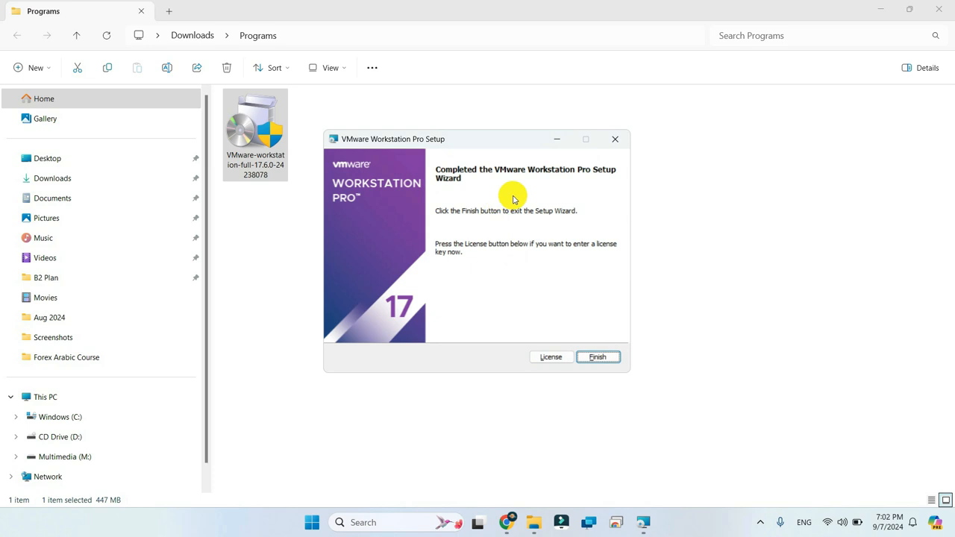
mouse_move(540, 260)
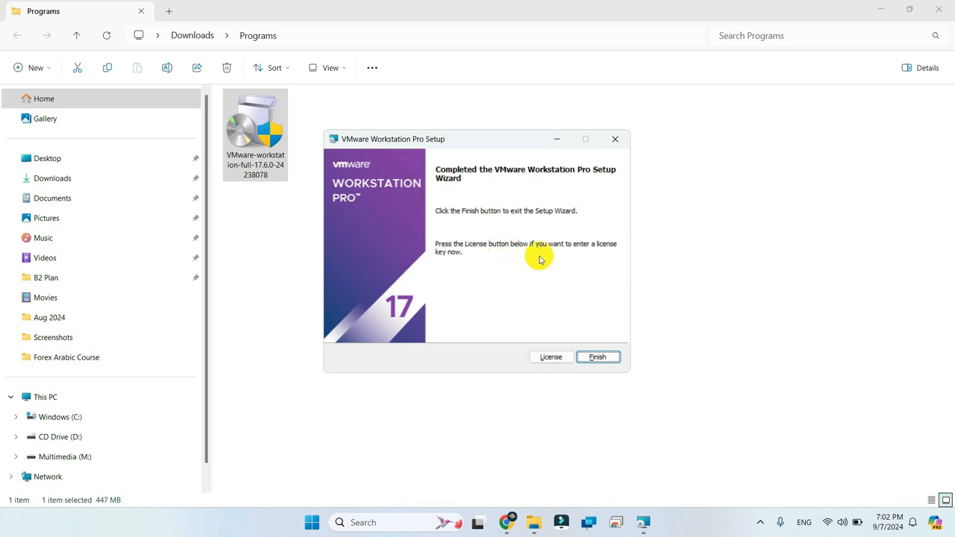
mouse_move(519, 268)
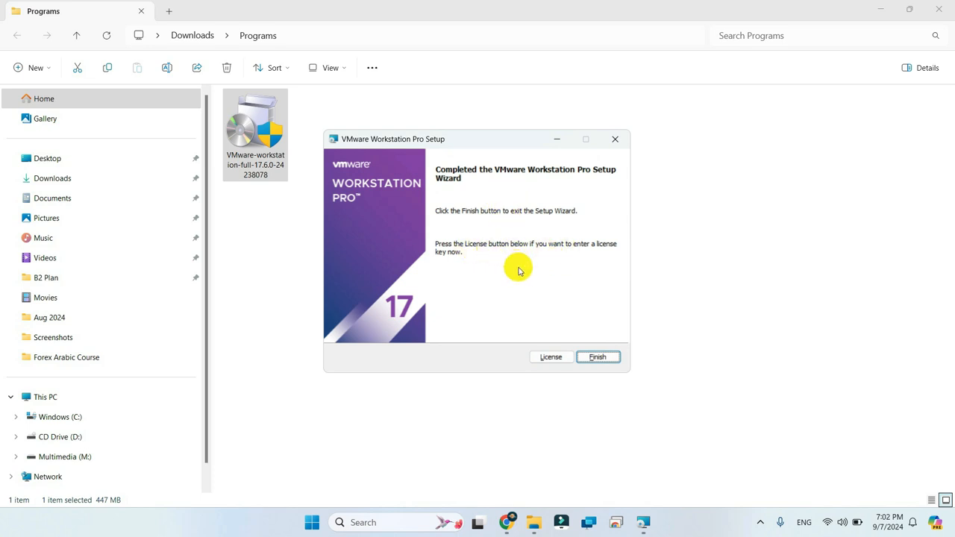
Visit the Enter License Key page and skip it, returning to the completion page
click(551, 356)
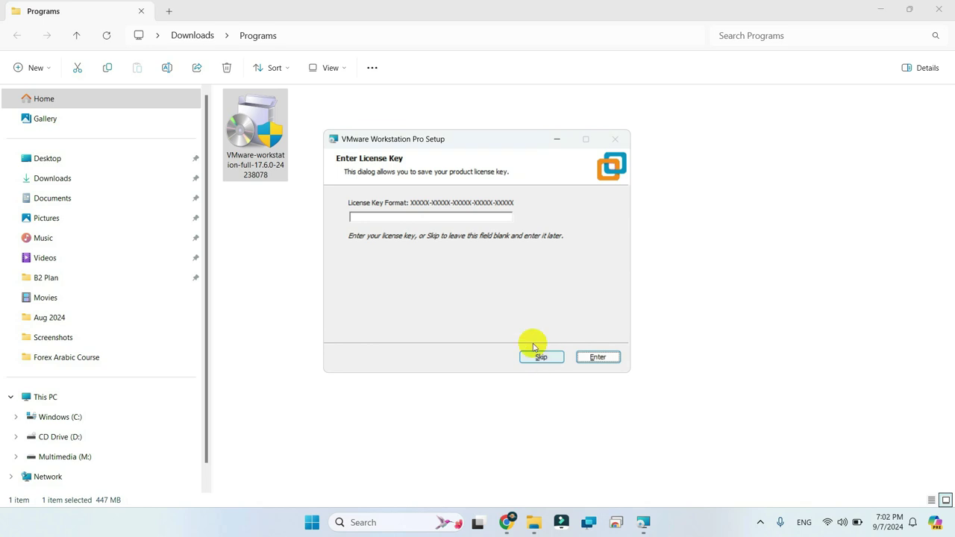
click(540, 357)
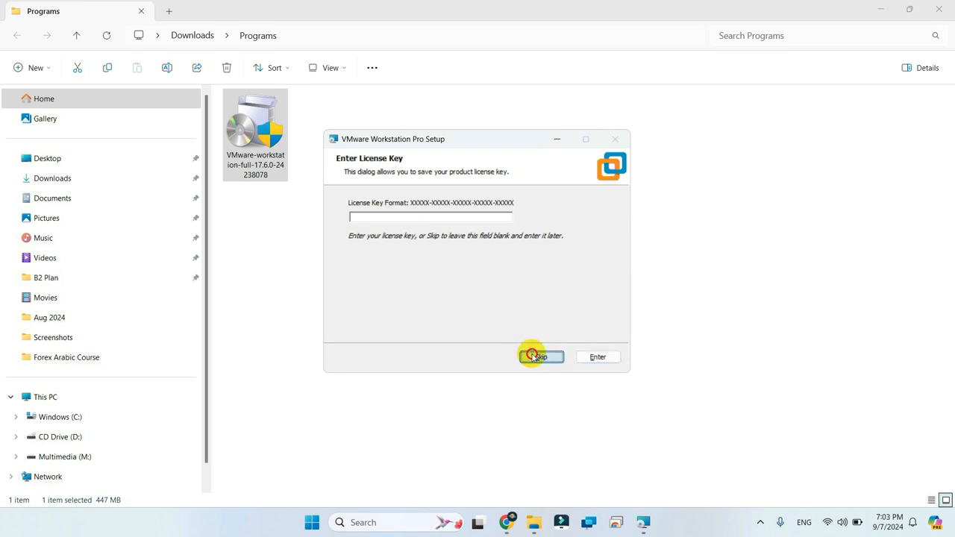
click(537, 357)
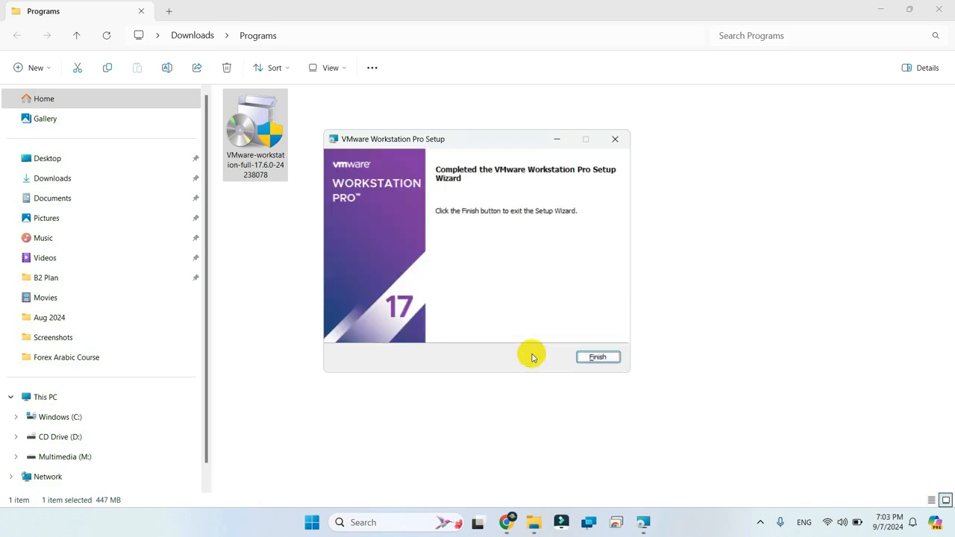